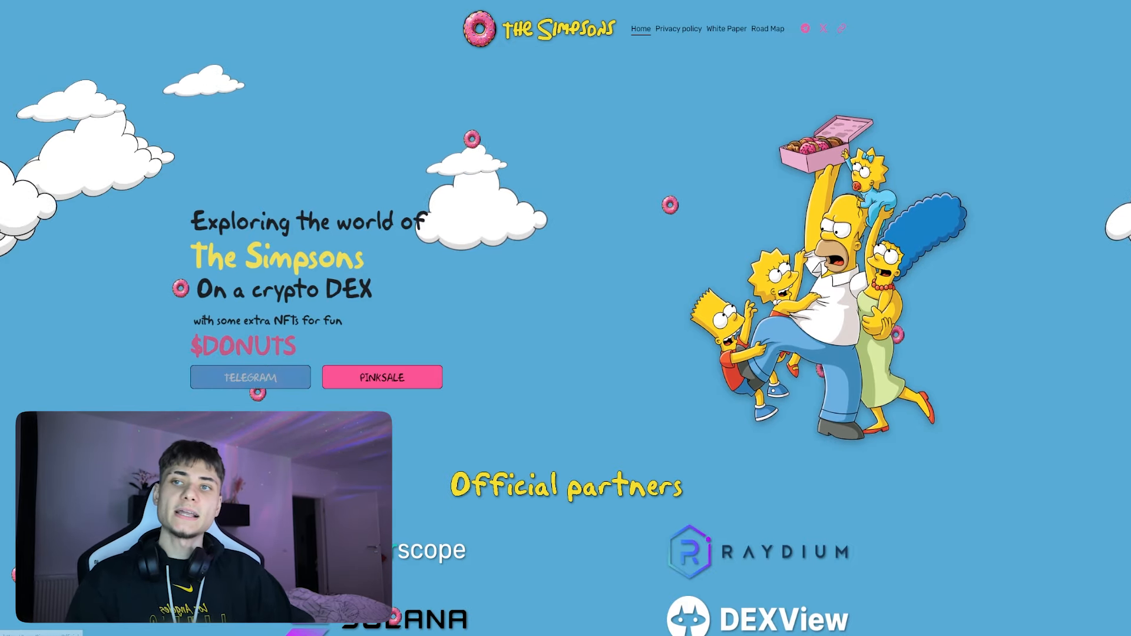
# - Scroll through the Cyberscope audit summary and follow the link to the PinkSale fairlaunch page
pyautogui.scroll(-3)
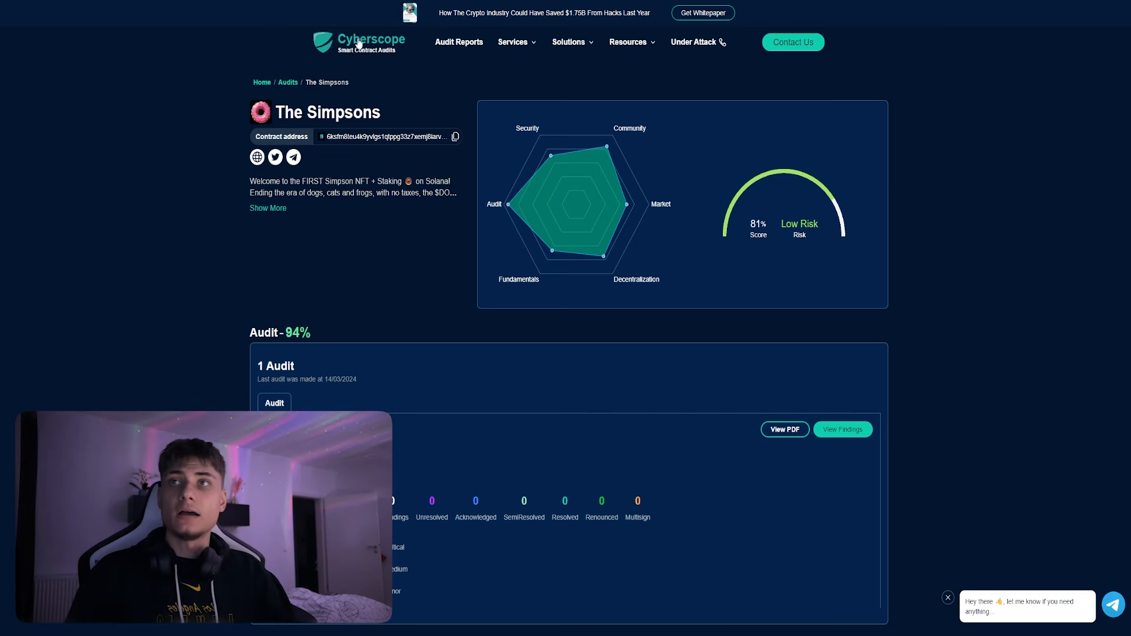
pyautogui.moveTo(526, 358)
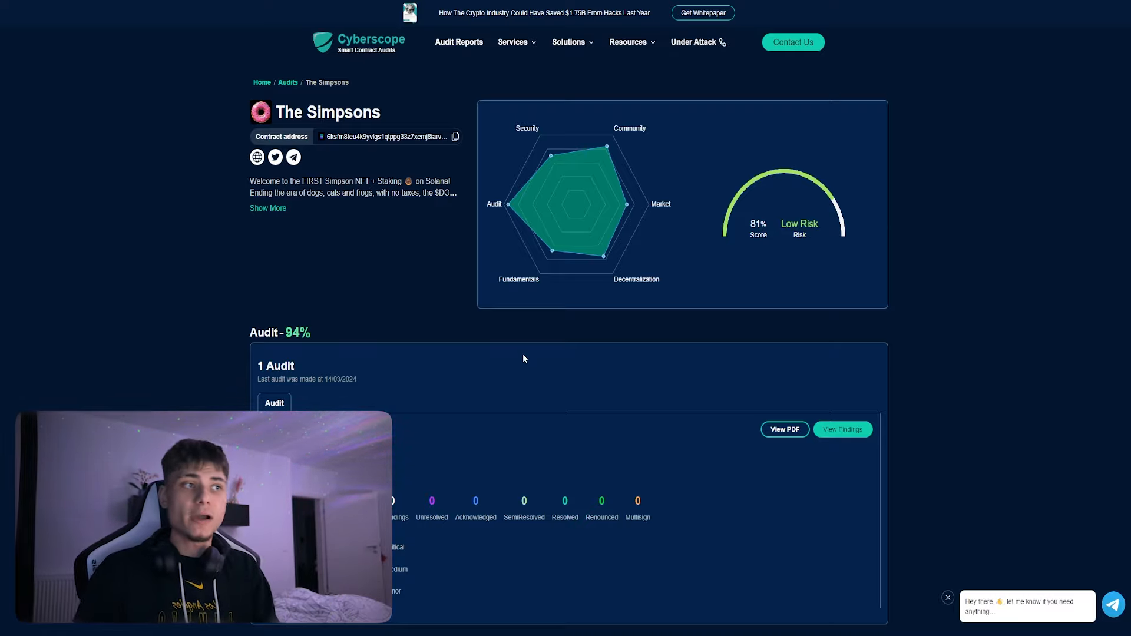
pyautogui.moveTo(812, 251)
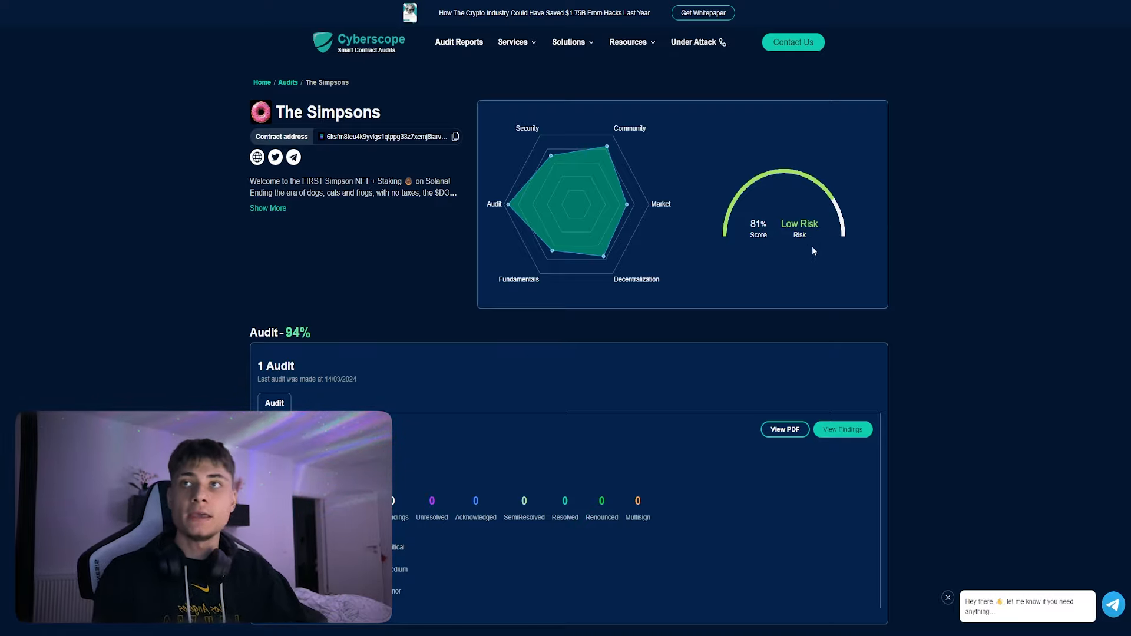
pyautogui.scroll(-3)
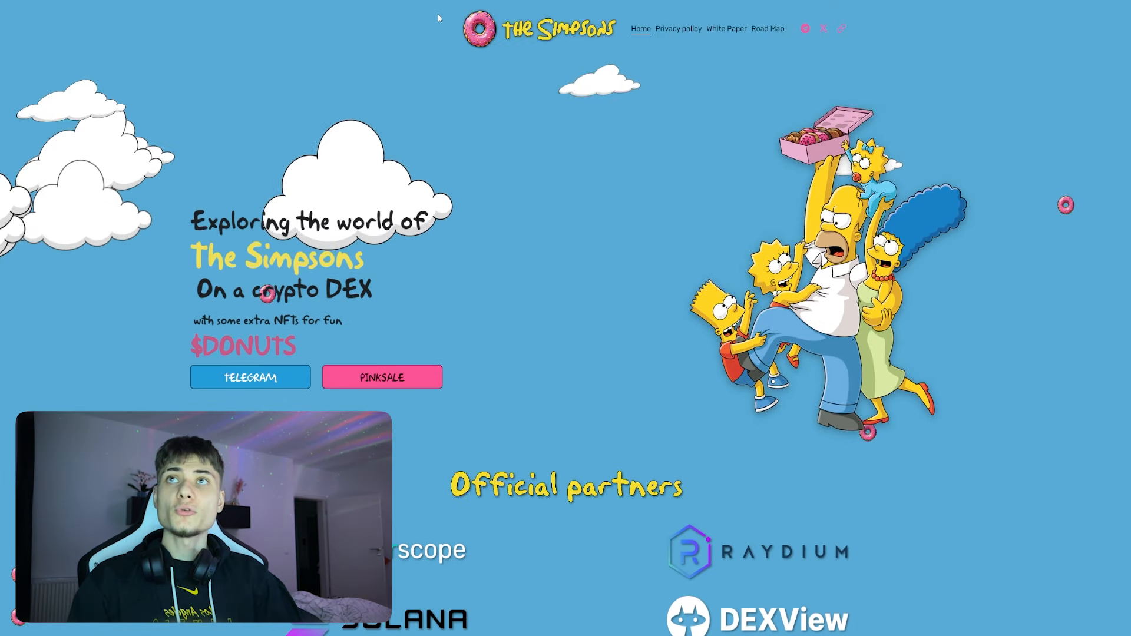
pyautogui.click(382, 377)
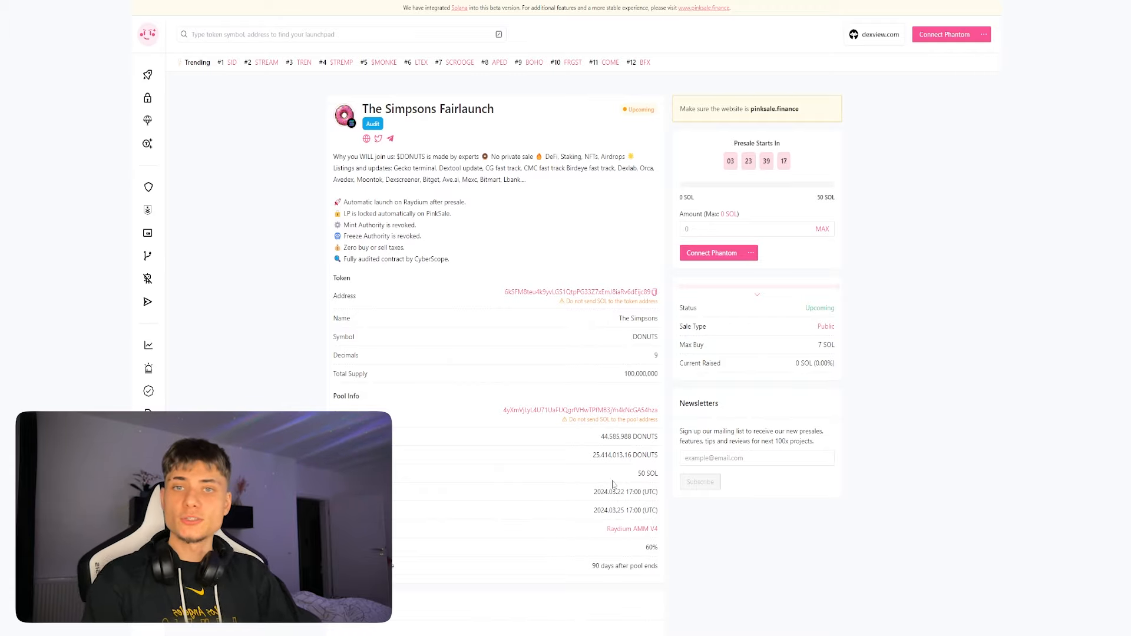
pyautogui.moveTo(747, 378)
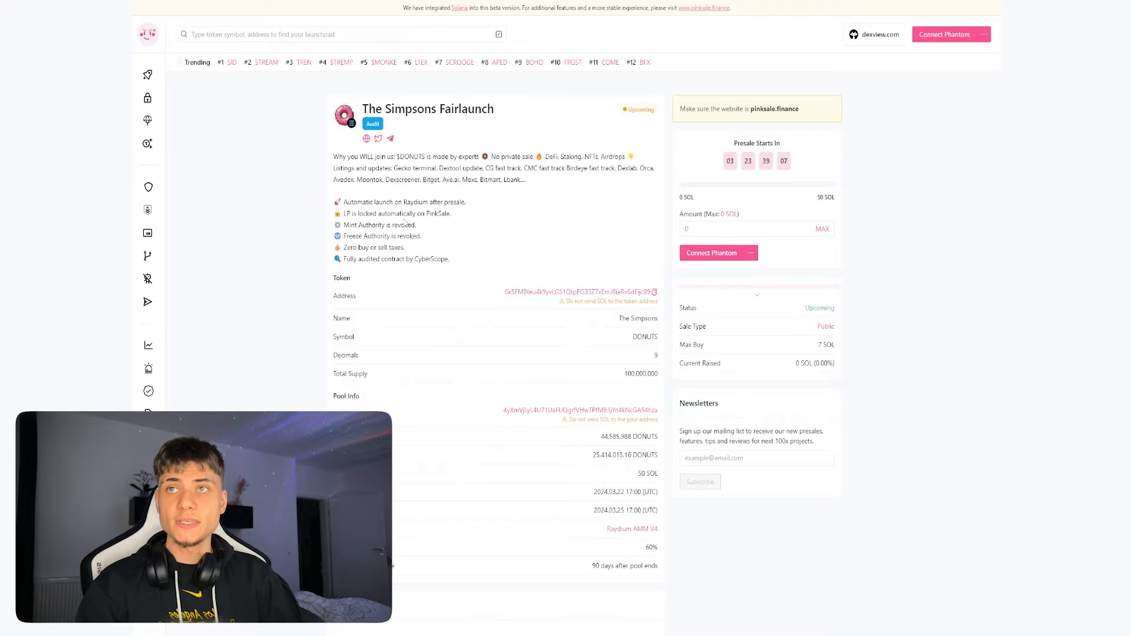
pyautogui.moveTo(452, 250)
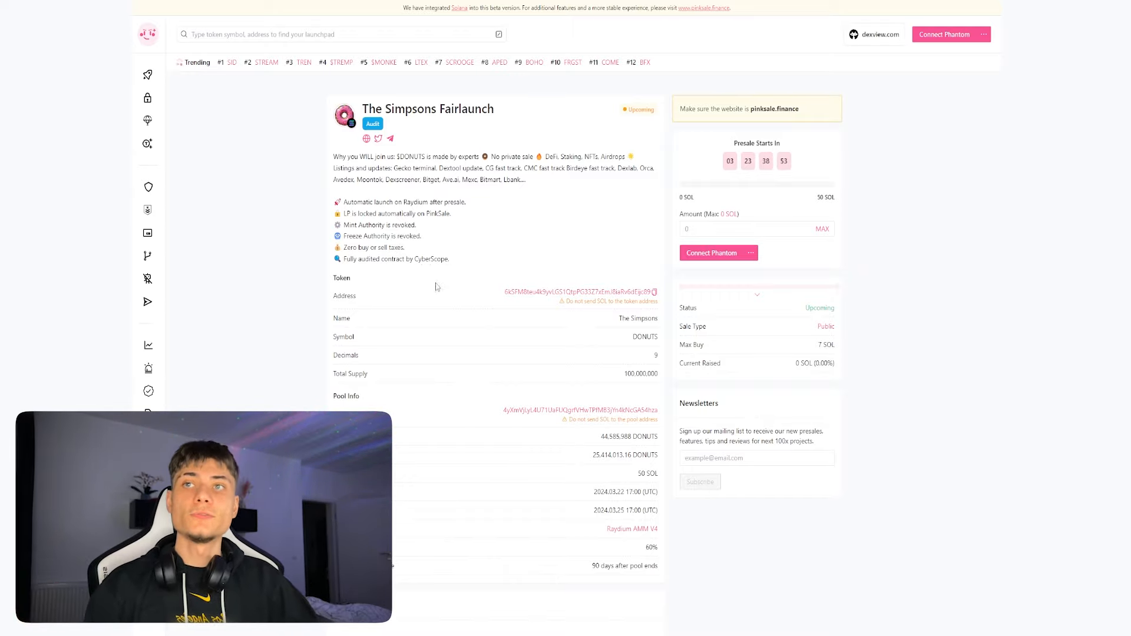
pyautogui.moveTo(471, 257)
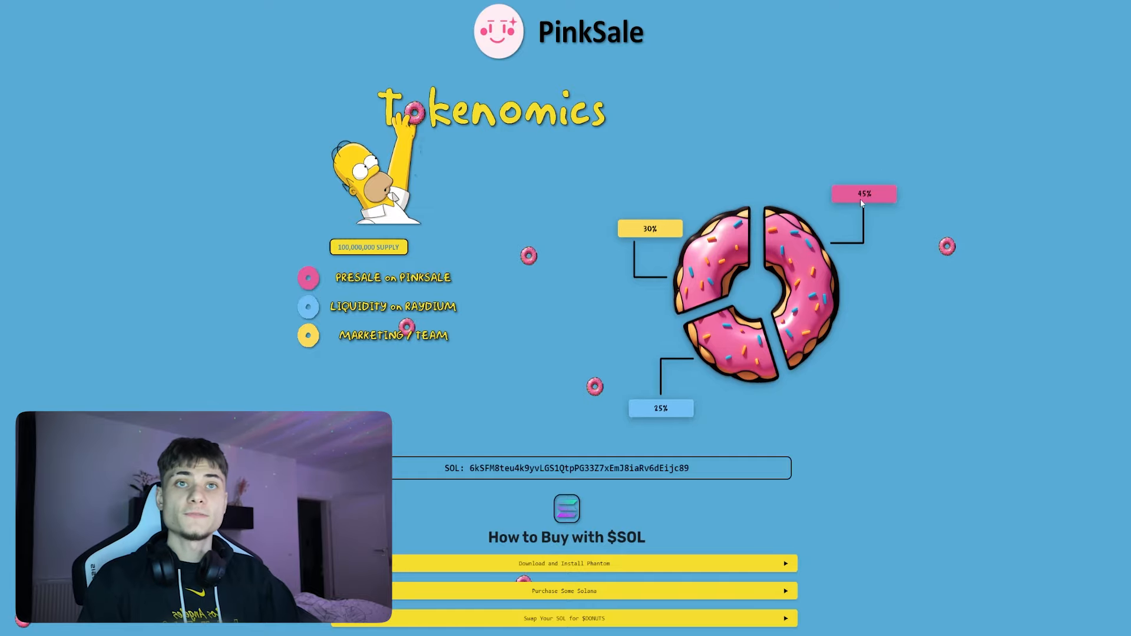
# - Scroll past the Tokenomics 30/45/15 split to the SOL contract address and How to Buy guide
pyautogui.scroll(-3)
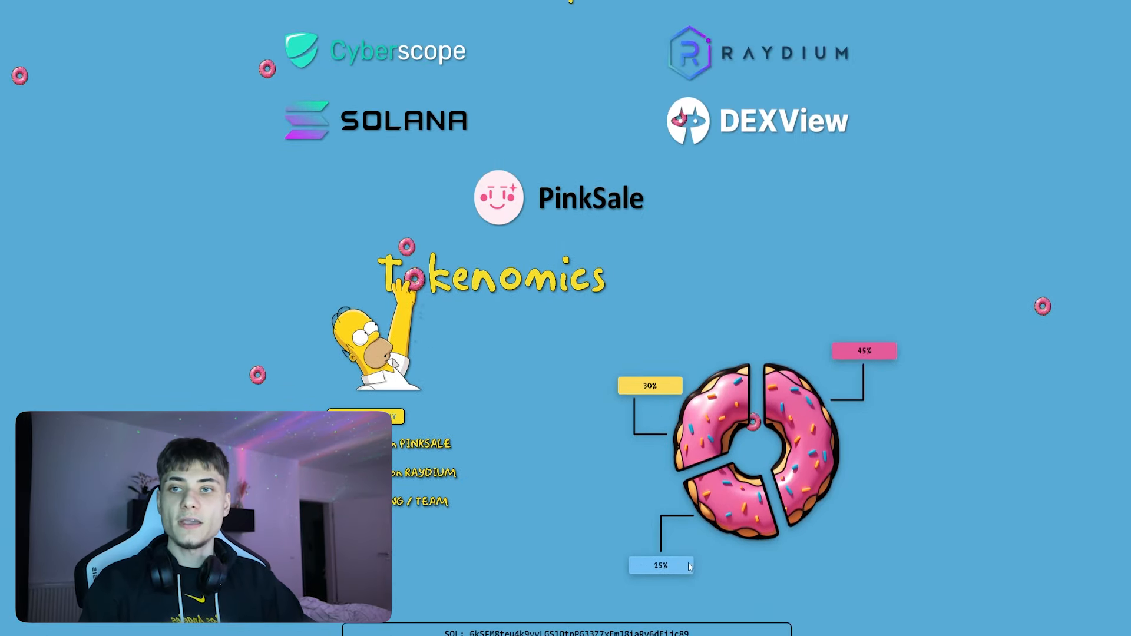
pyautogui.scroll(-3)
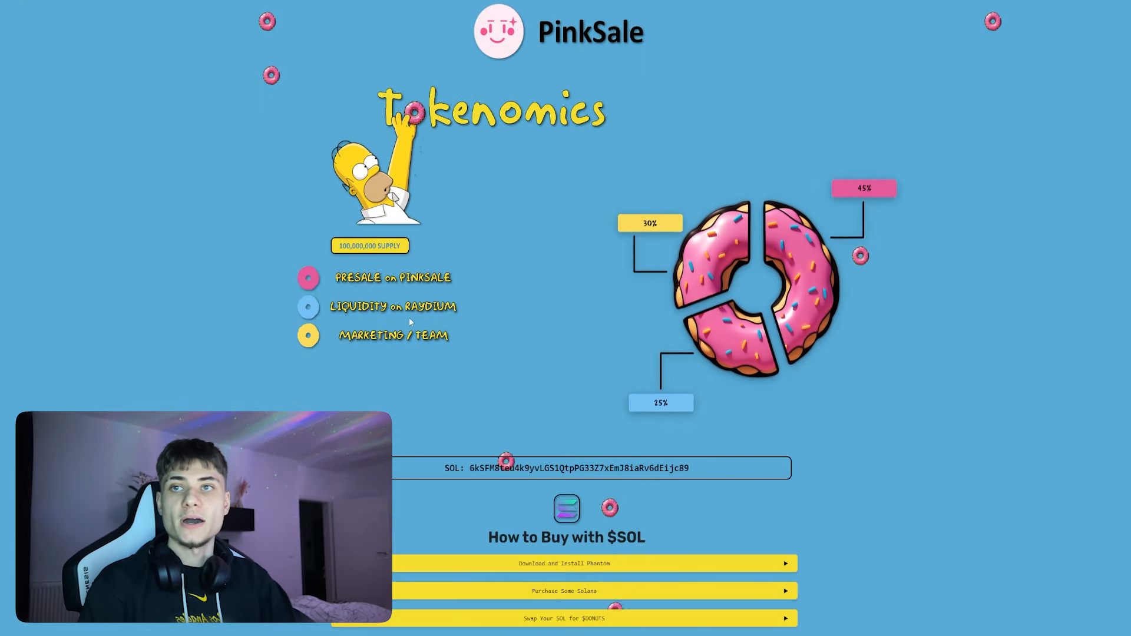
pyautogui.scroll(-3)
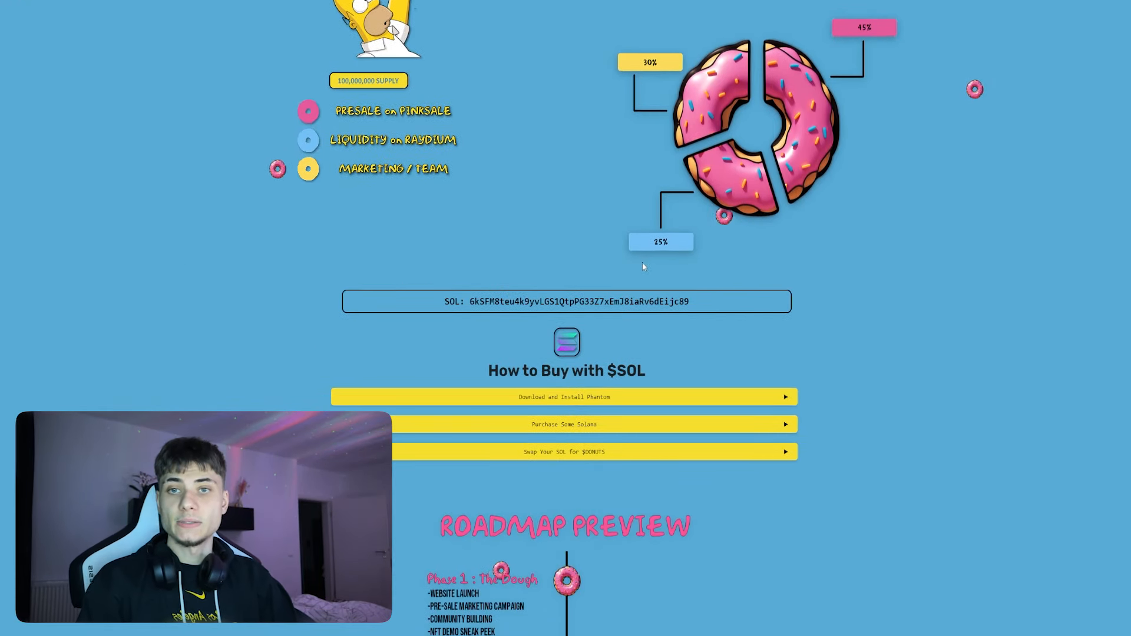
pyautogui.scroll(-3)
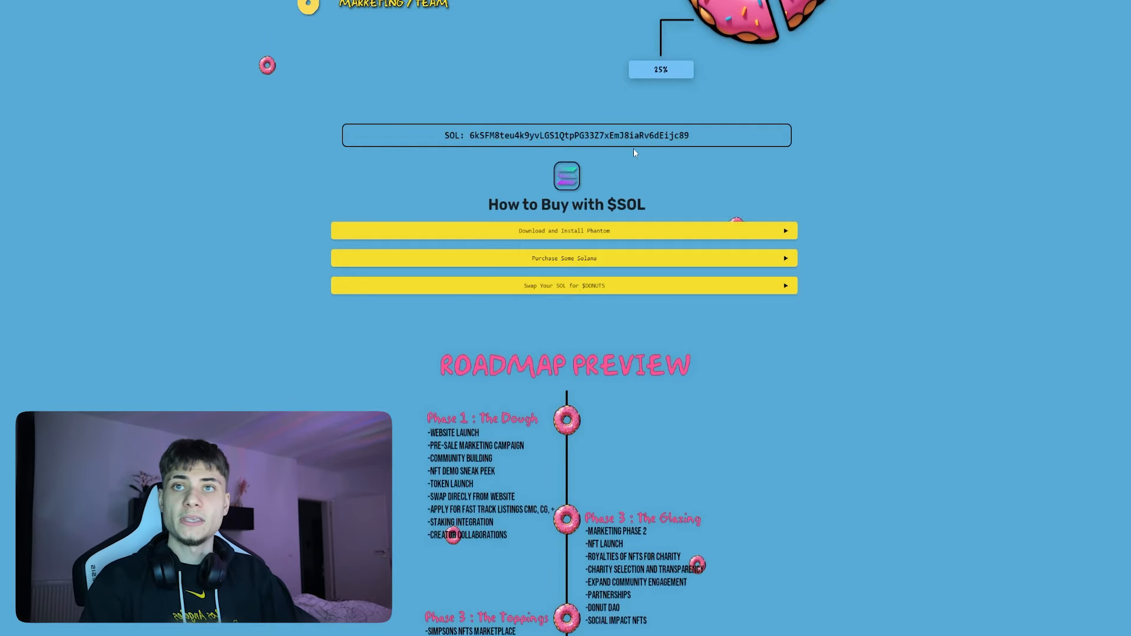
# - Scroll through the three-phase Roadmap Preview down to the website footer
pyautogui.scroll(-3)
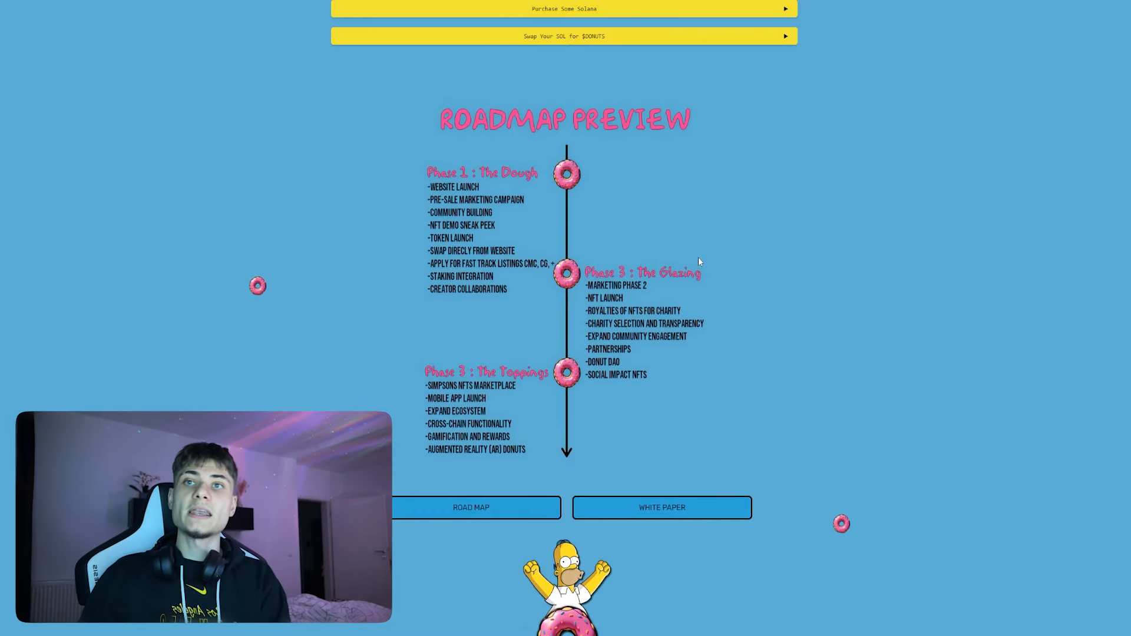
pyautogui.scroll(3)
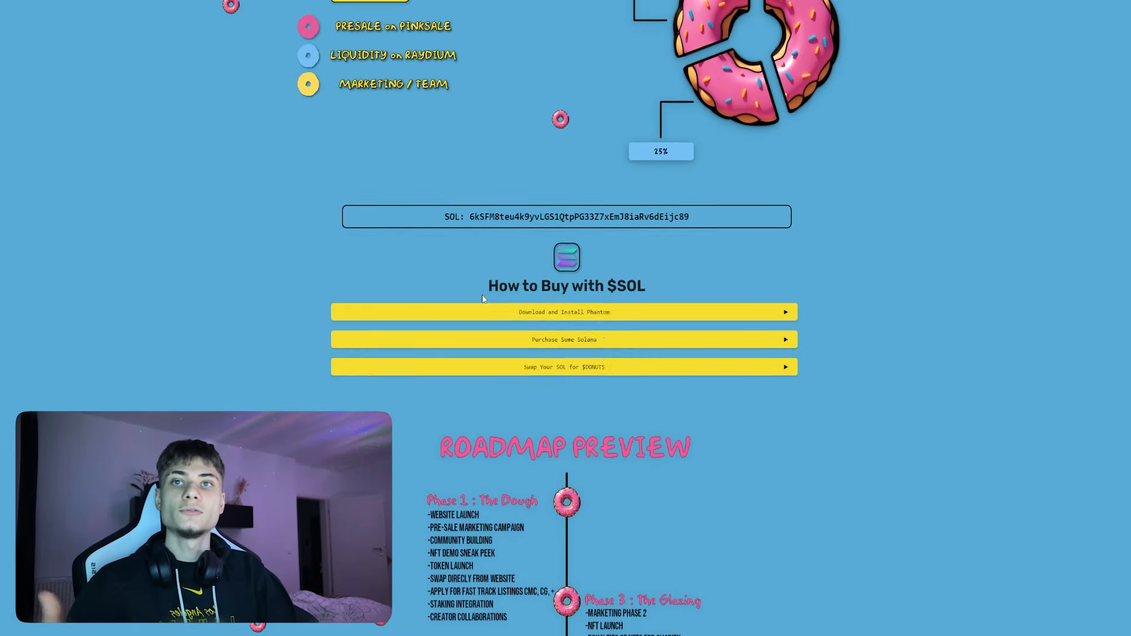
pyautogui.scroll(-3)
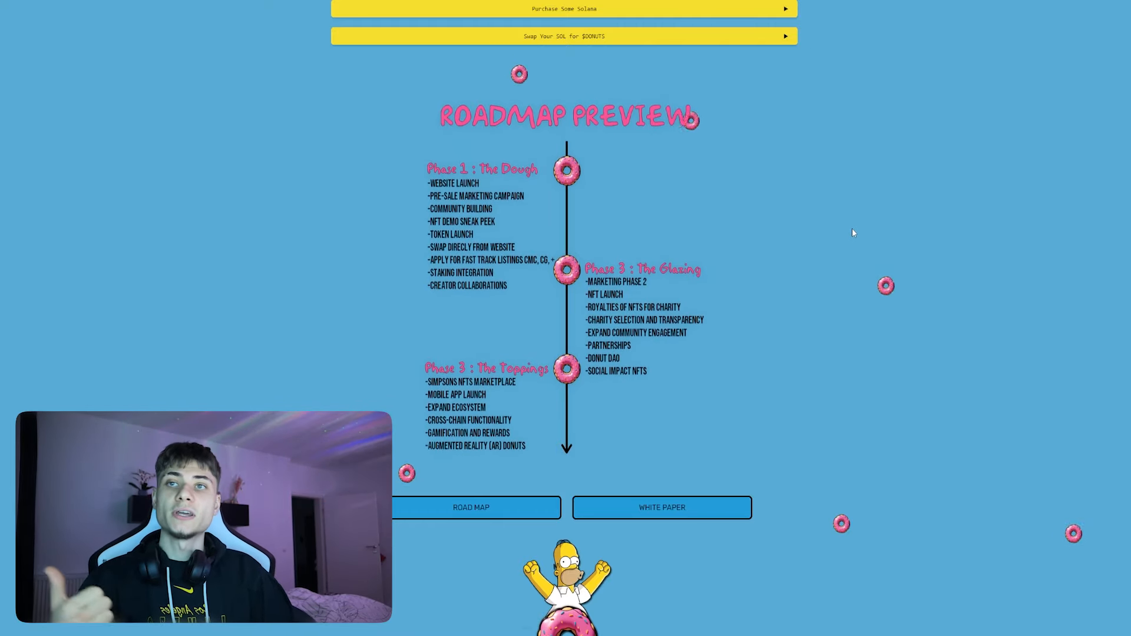
pyautogui.scroll(-3)
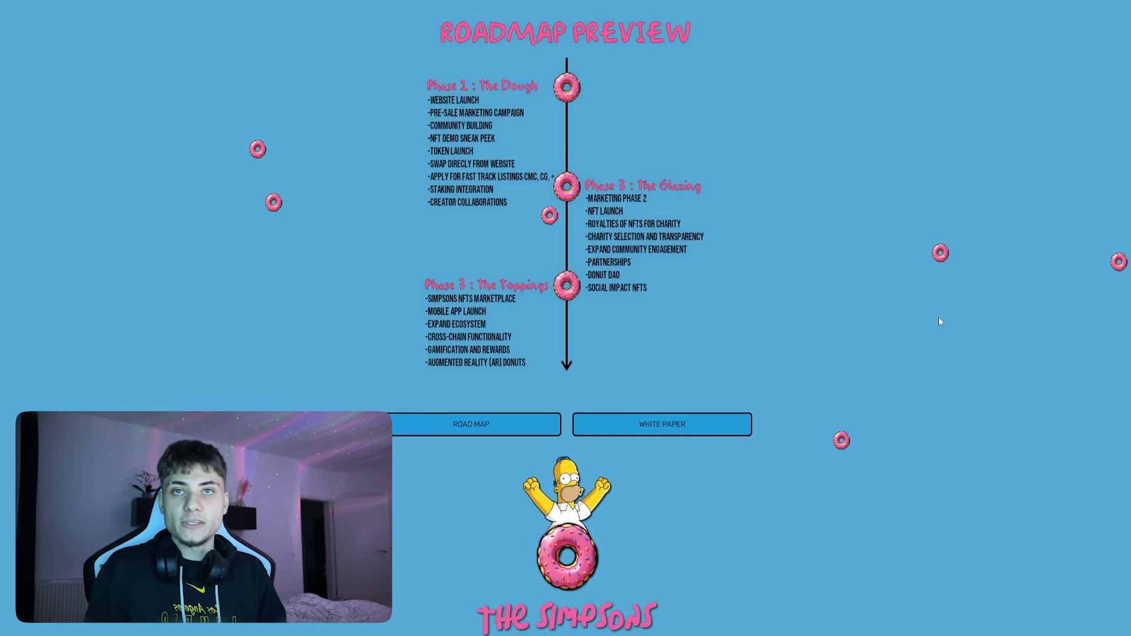
pyautogui.scroll(-3)
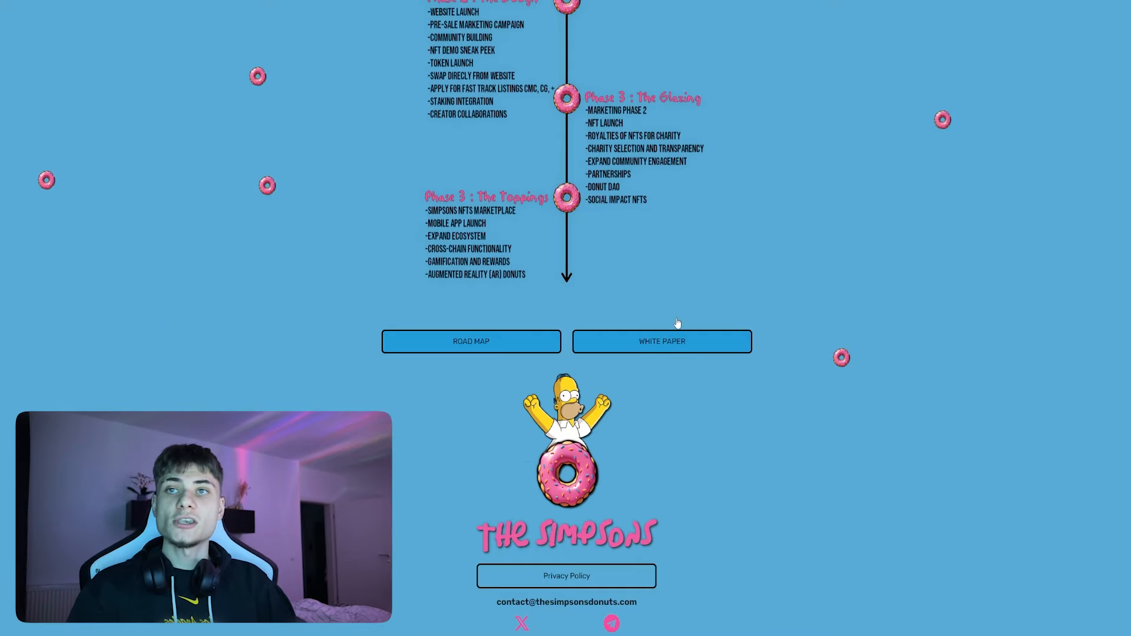
pyautogui.moveTo(678, 247)
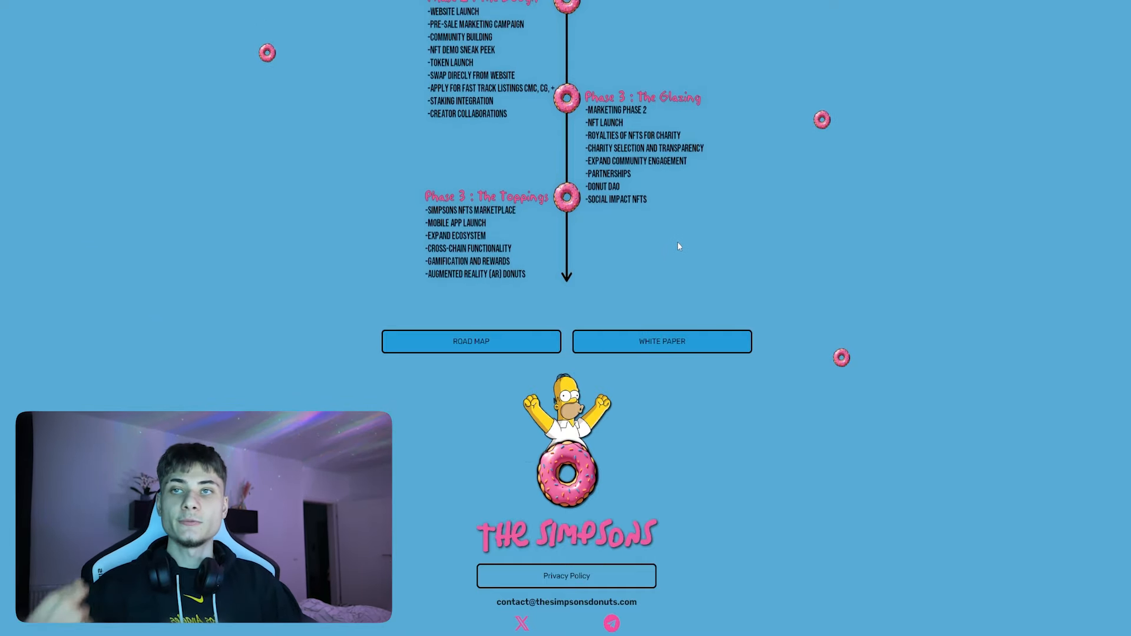
pyautogui.scroll(-3)
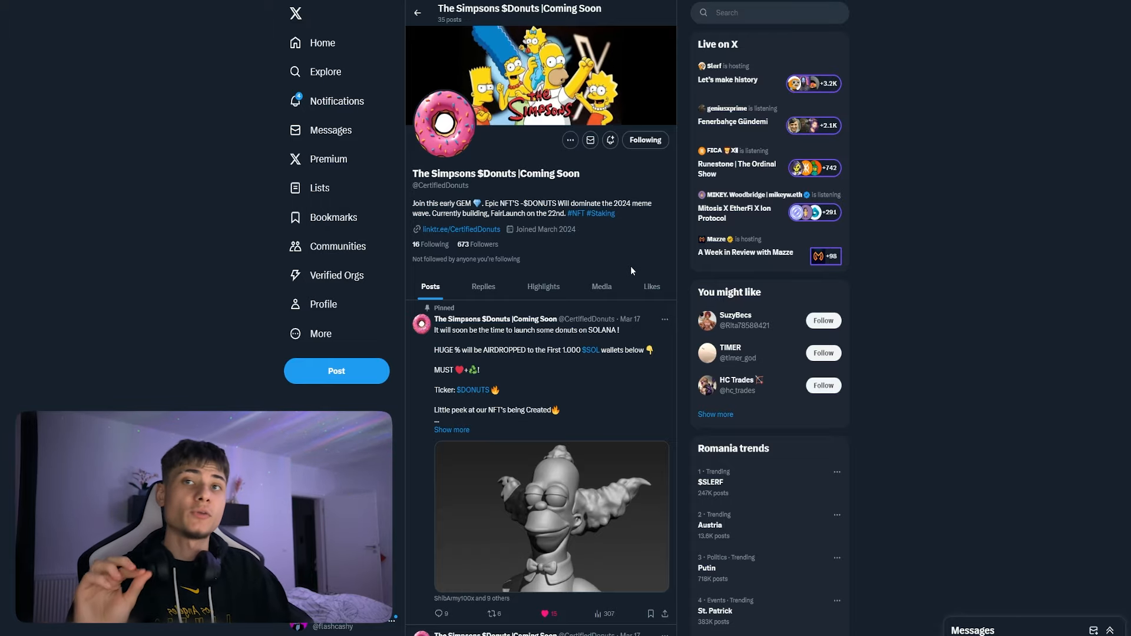
# - Scroll down the X profile past the bio to the pinned Solana airdrop post
pyautogui.scroll(-3)
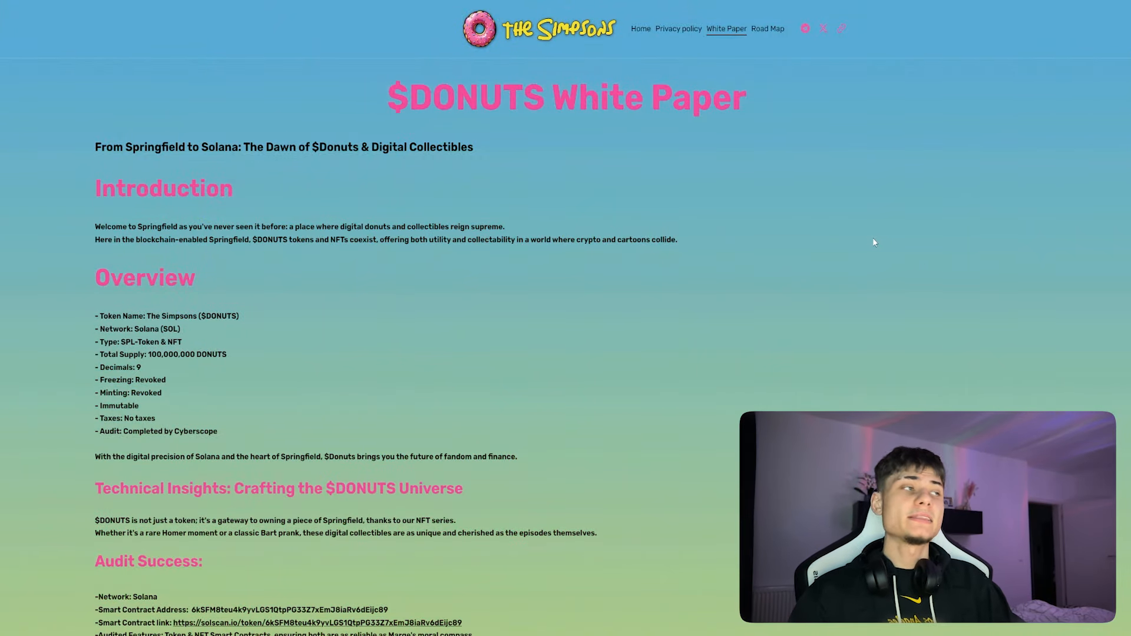
pyautogui.moveTo(781, 40)
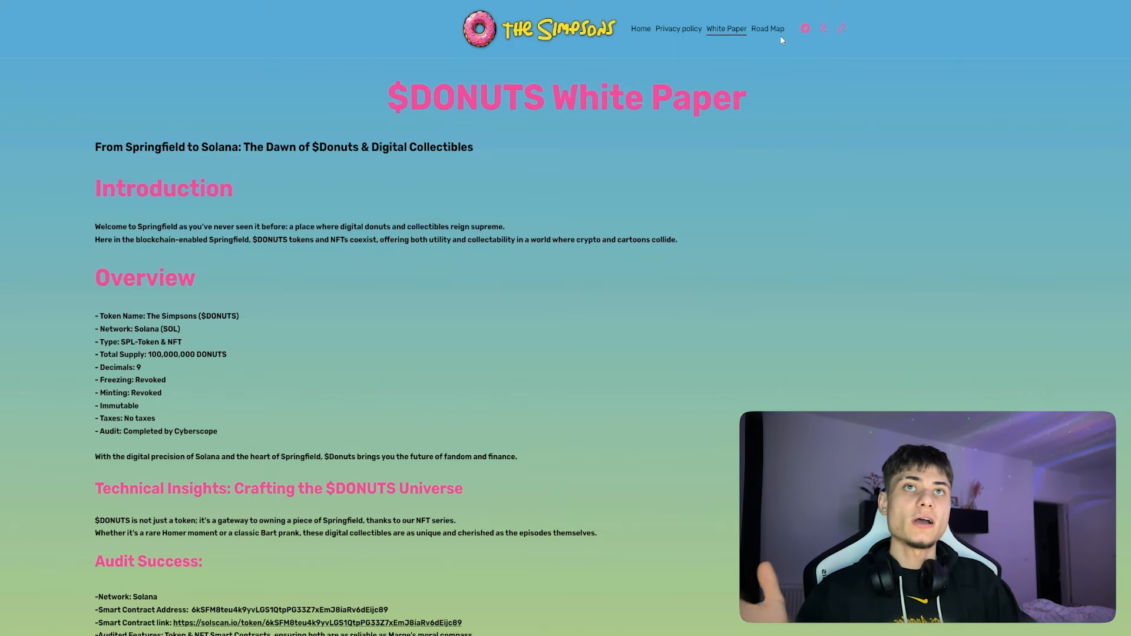
# - Scroll the $DONUTS White Paper through its roadmap phases toward Contact Us and back
pyautogui.scroll(-3)
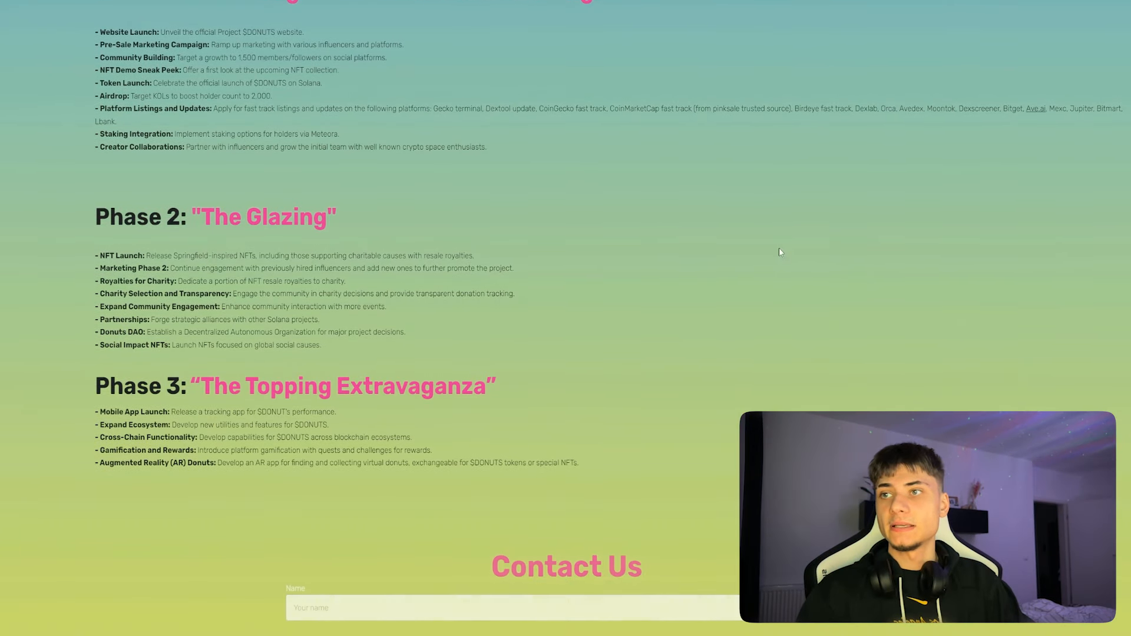
pyautogui.scroll(3)
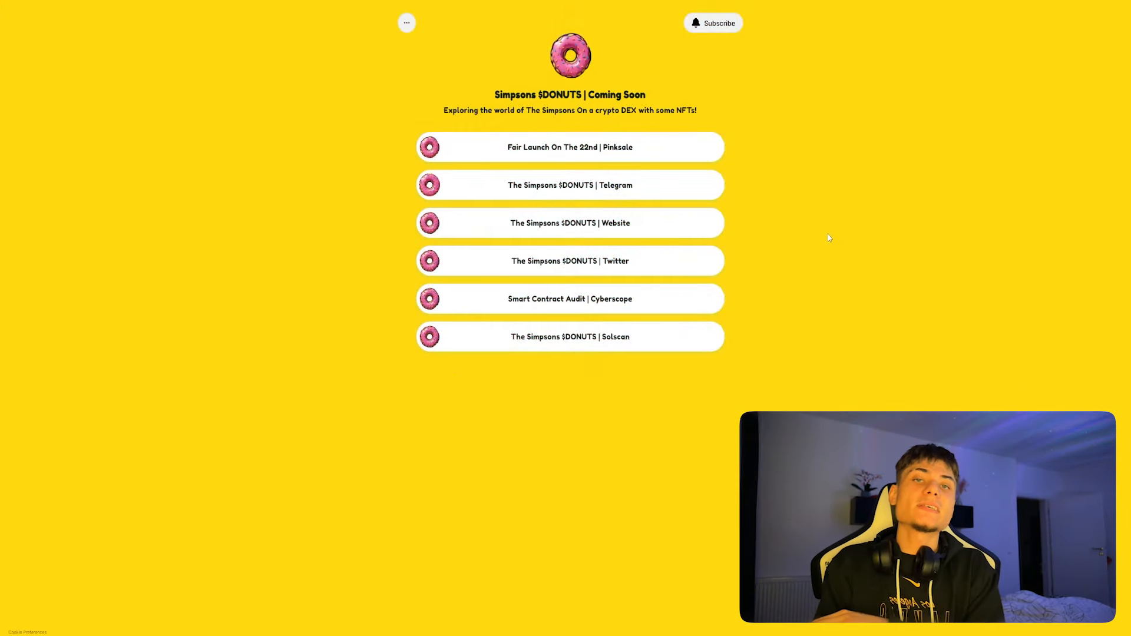
pyautogui.moveTo(678, 217)
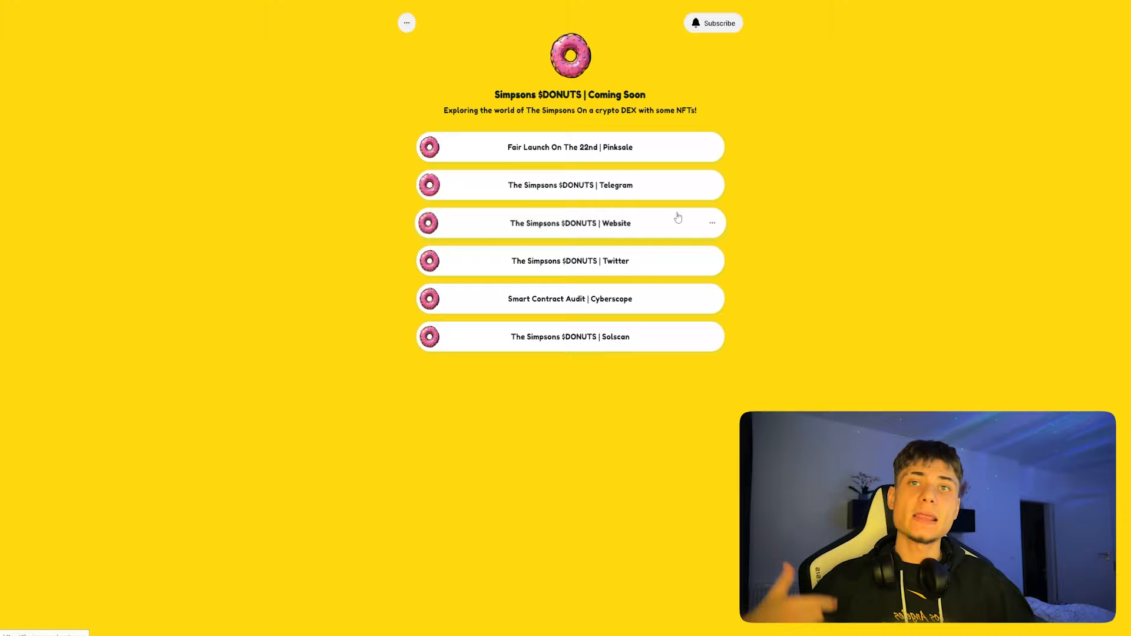
pyautogui.moveTo(662, 303)
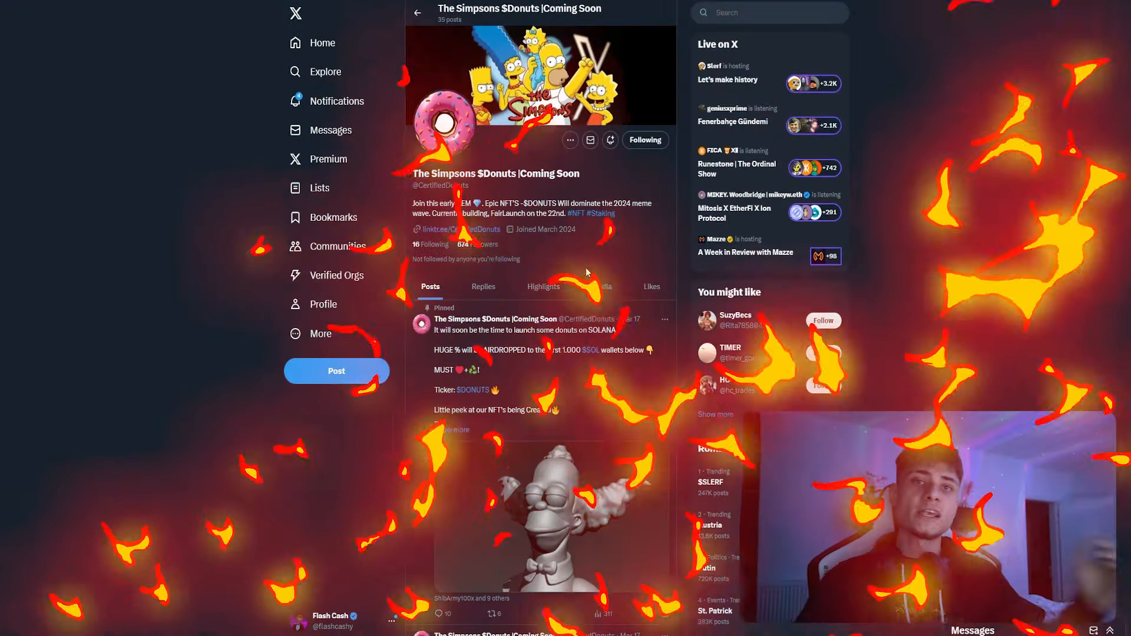
# - Follow the Twitter link back to The Simpsons $Donuts X profile, now at 674 followers
pyautogui.click(545, 614)
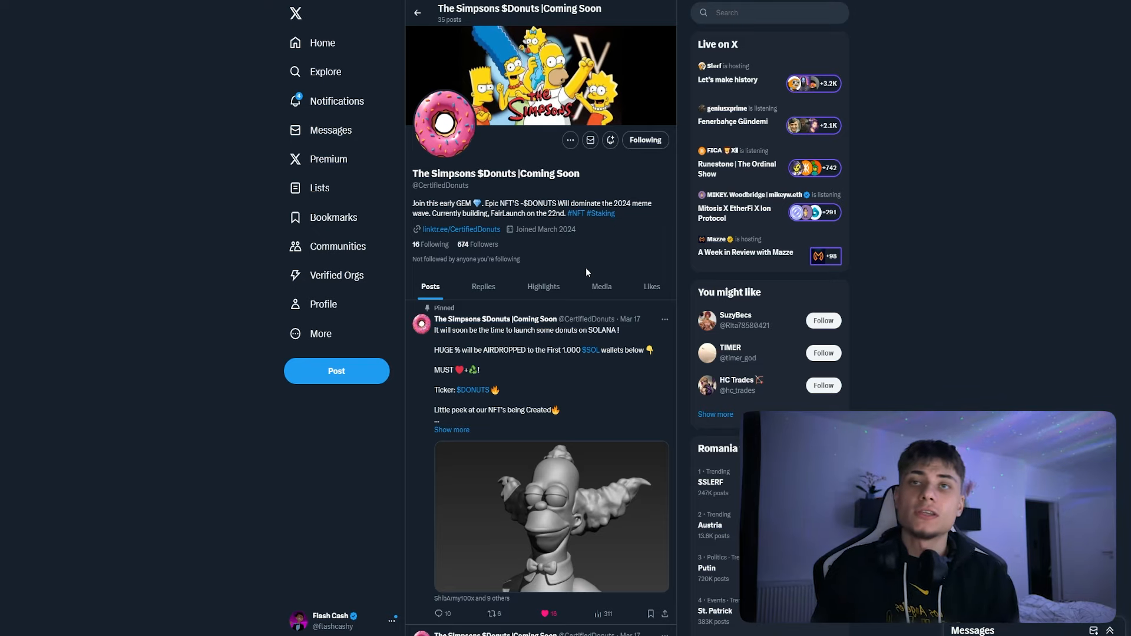